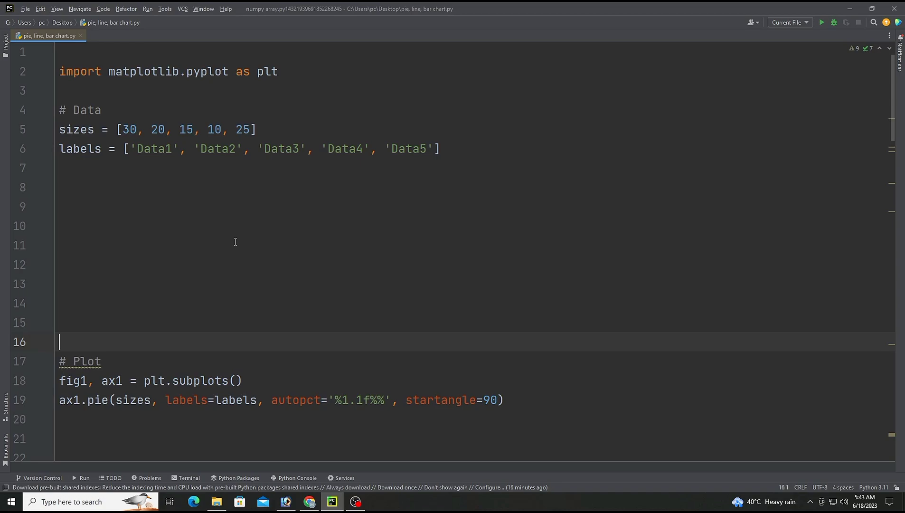
mouse_move(94, 137)
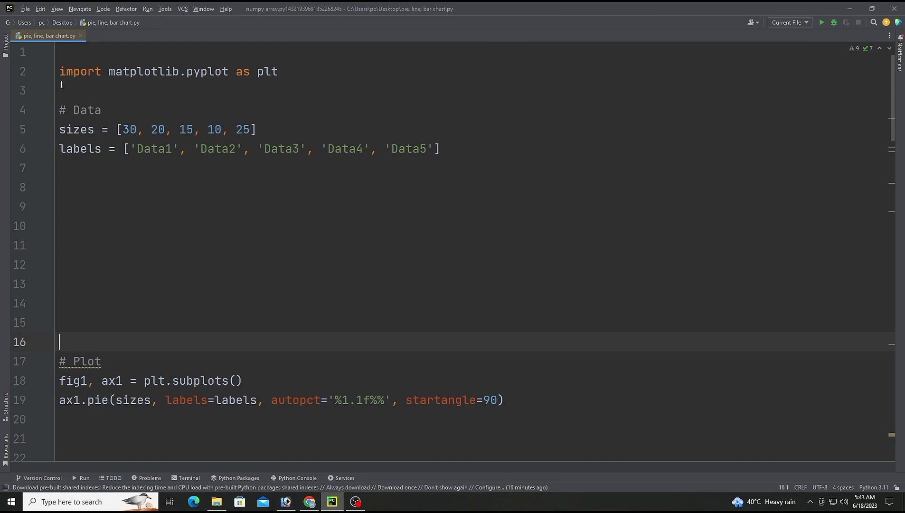
Step: Highlight the matplotlib import and labels list, then place the cursor at the blank lines below
drag(104, 71, 281, 71)
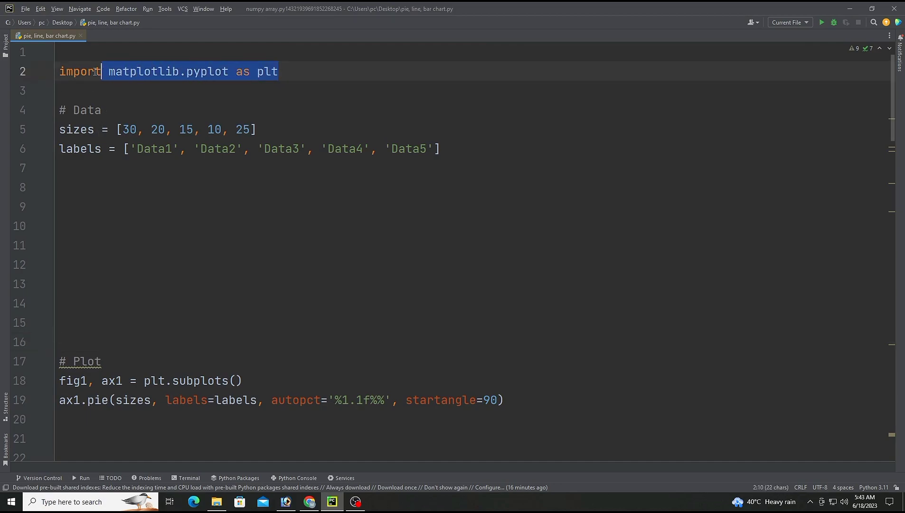
click(294, 110)
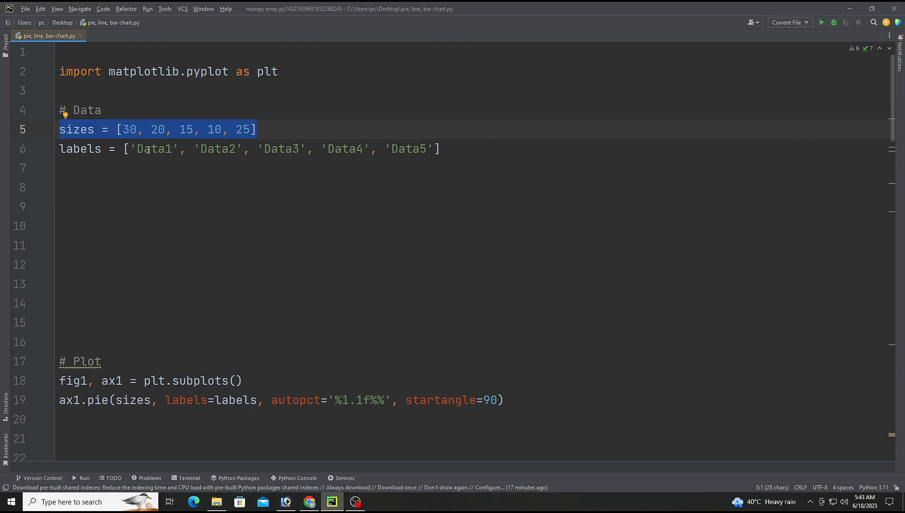
click(102, 110)
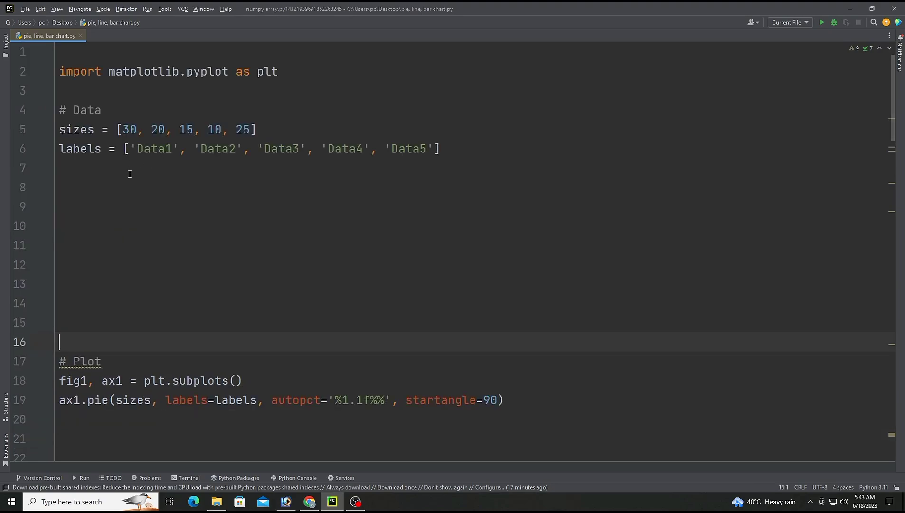
drag(137, 148, 313, 149)
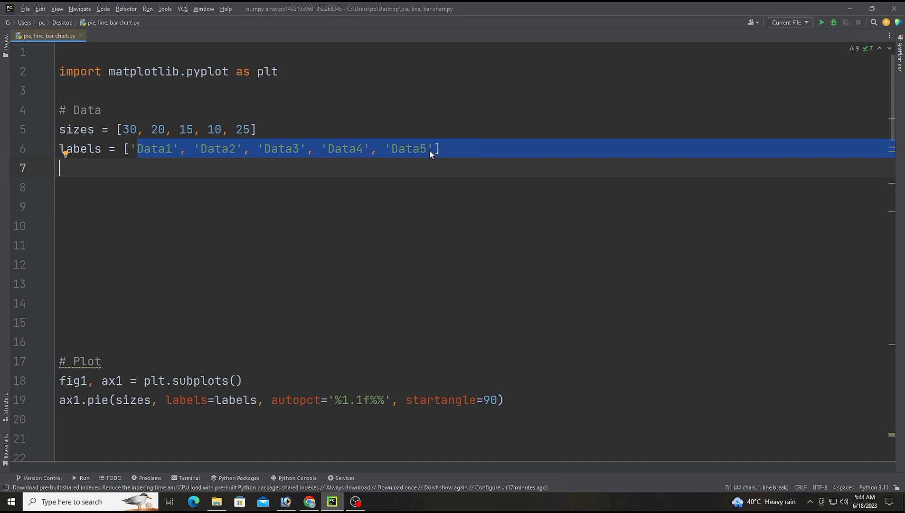
click(426, 148)
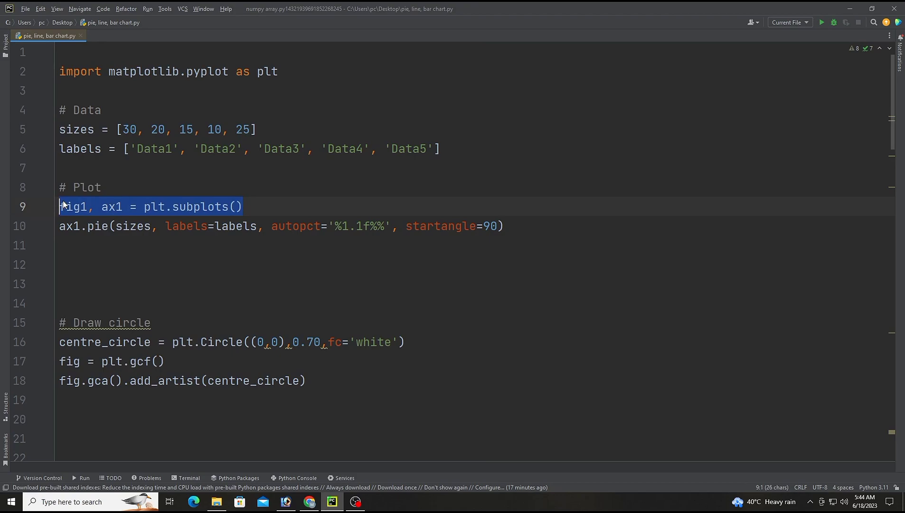
mouse_move(72, 206)
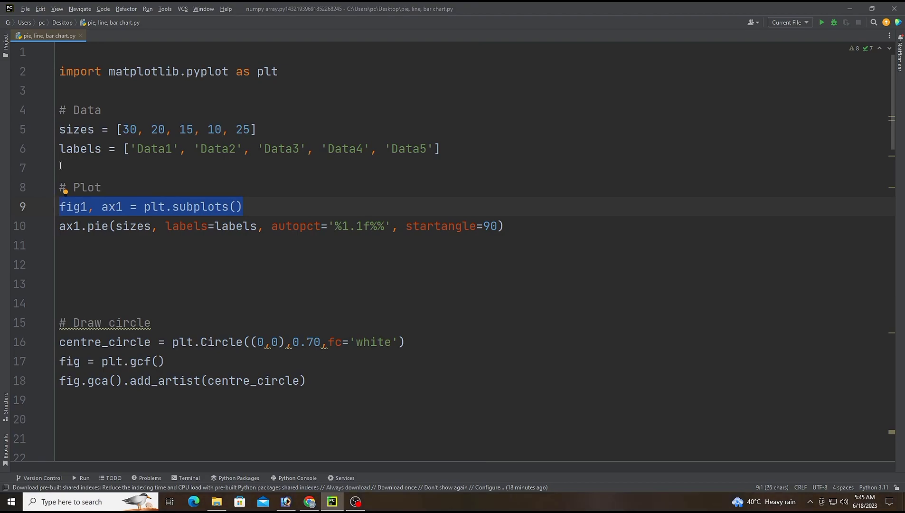
mouse_move(97, 184)
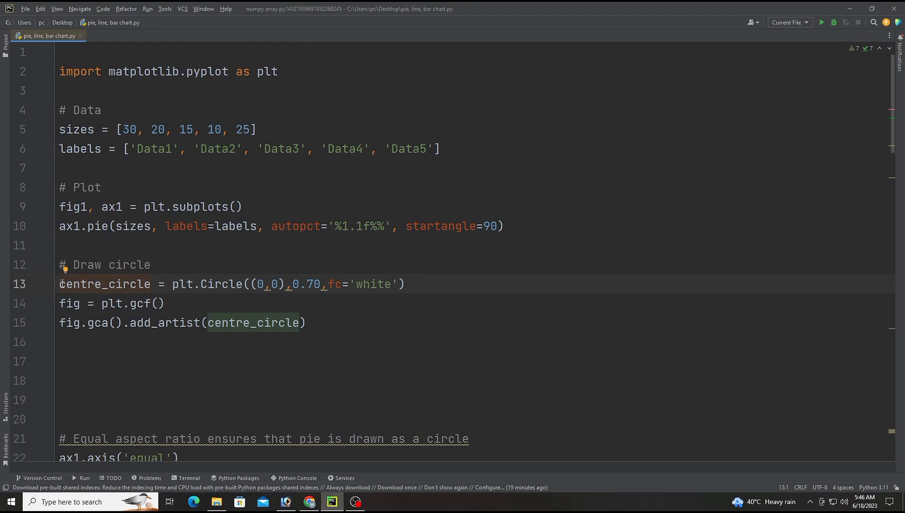
mouse_move(187, 335)
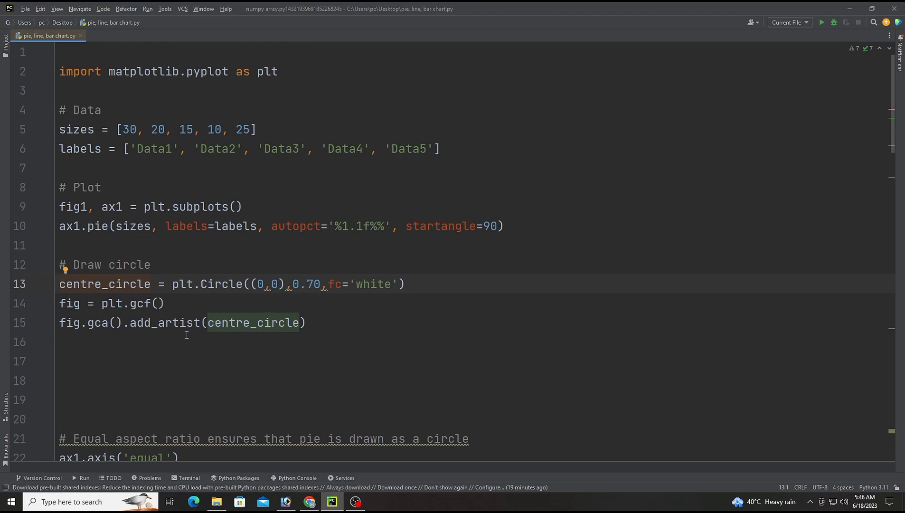
Step: Delete blank lines 16–20, run the script, and maximise the donut chart window
drag(59, 303, 91, 344)
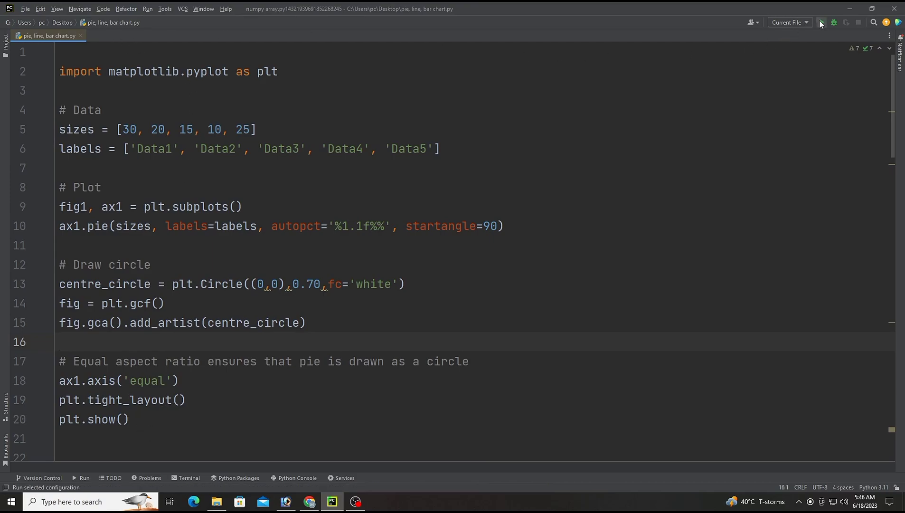
click(820, 22)
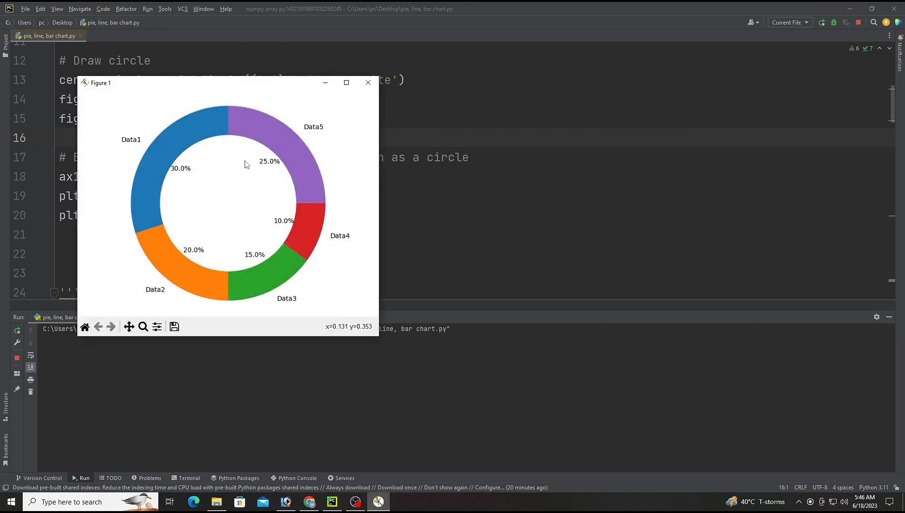
click(347, 83)
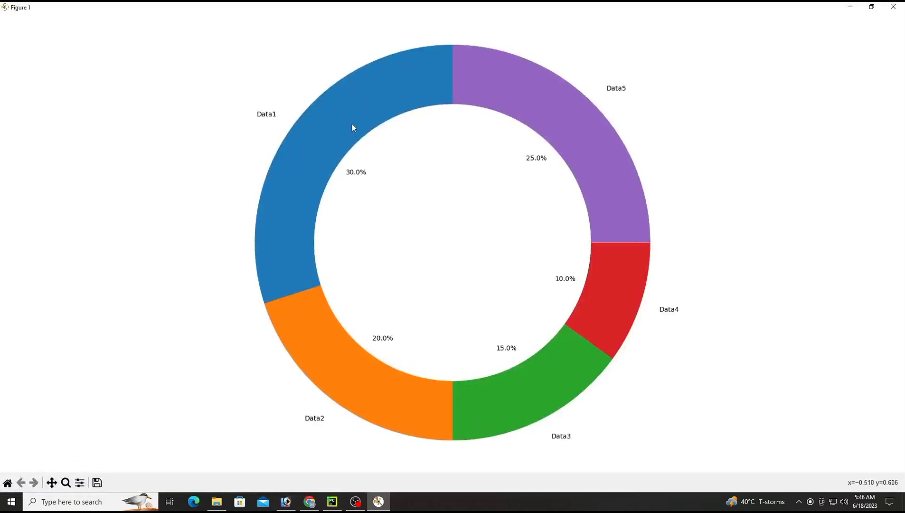
mouse_move(358, 110)
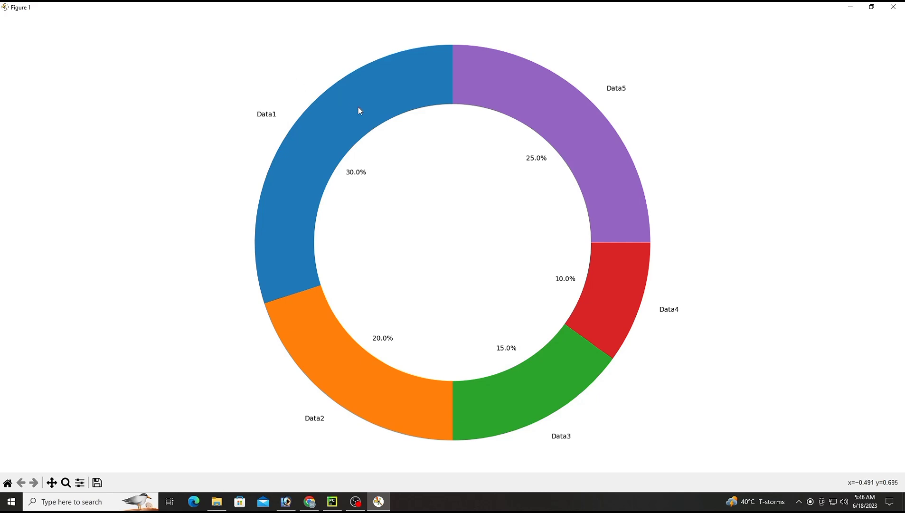
mouse_move(331, 431)
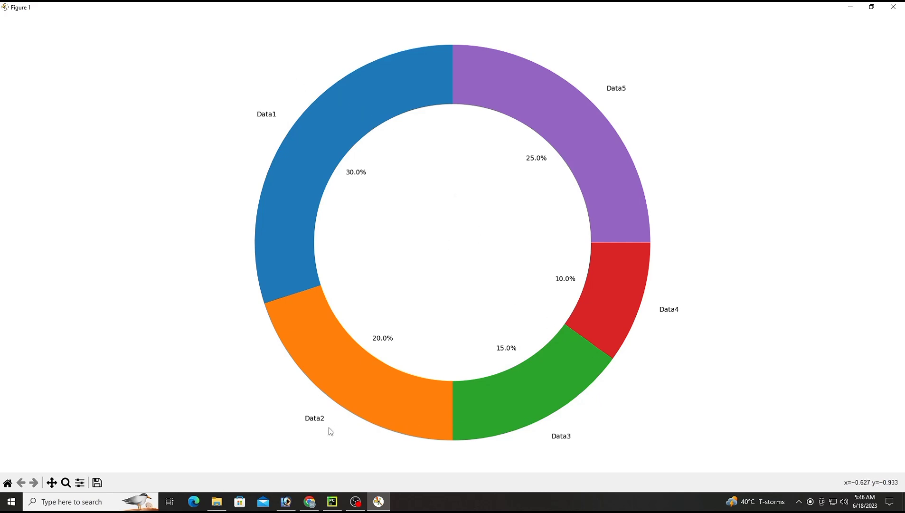
mouse_move(357, 447)
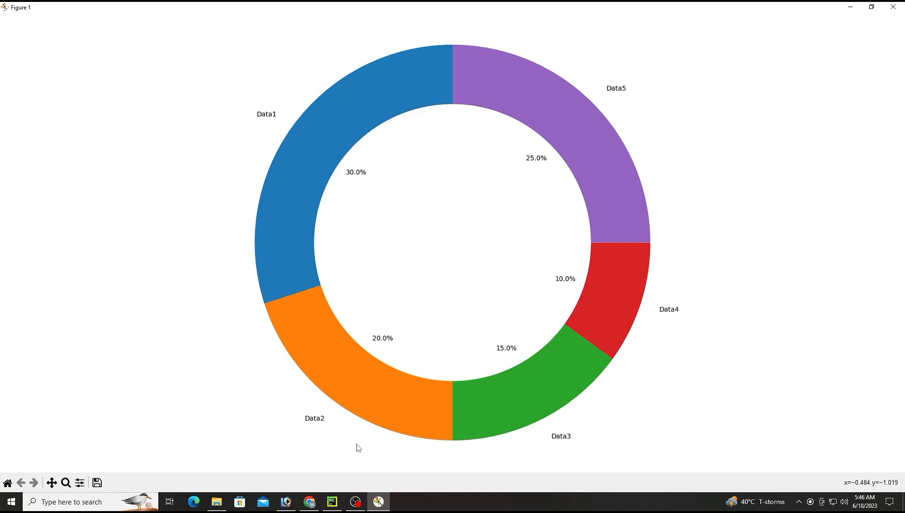
mouse_move(340, 417)
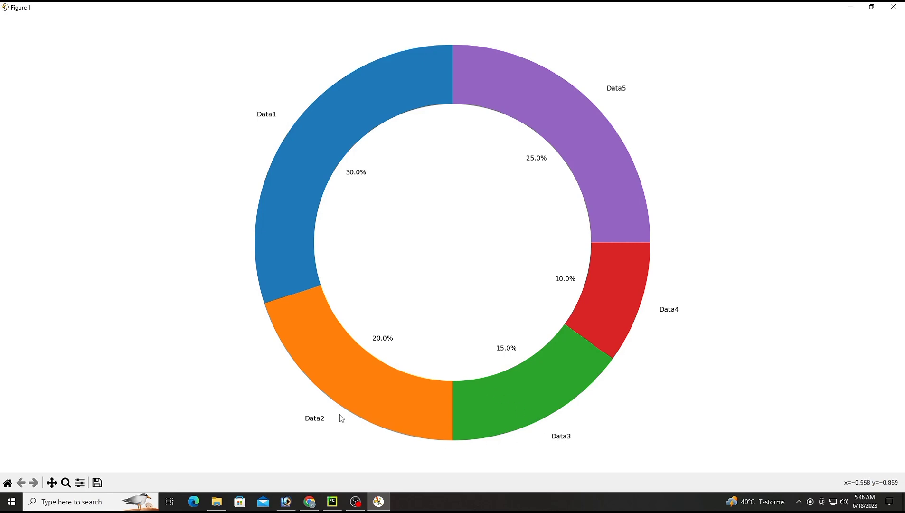
mouse_move(482, 355)
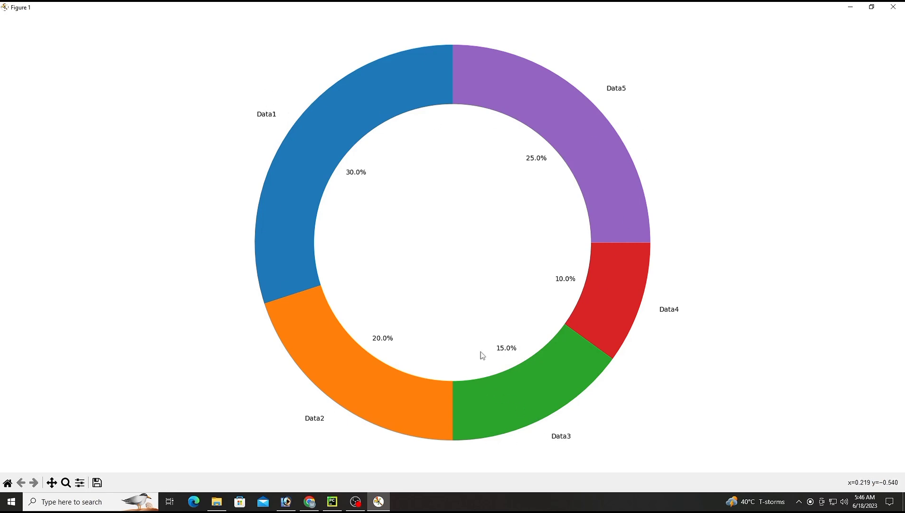
mouse_move(271, 220)
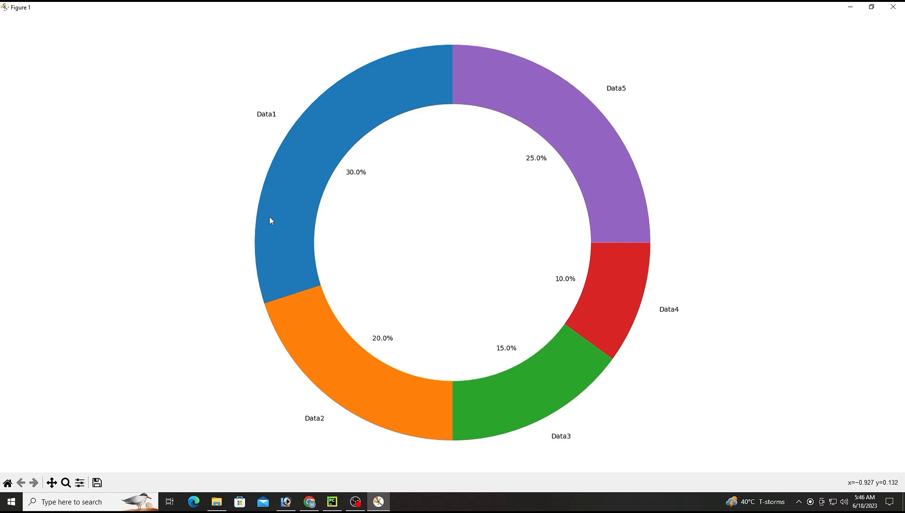
mouse_move(407, 154)
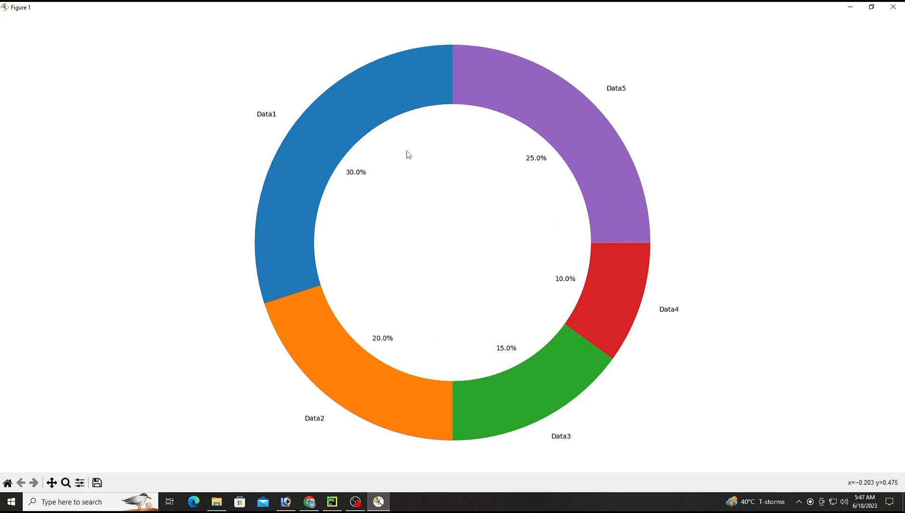
mouse_move(357, 296)
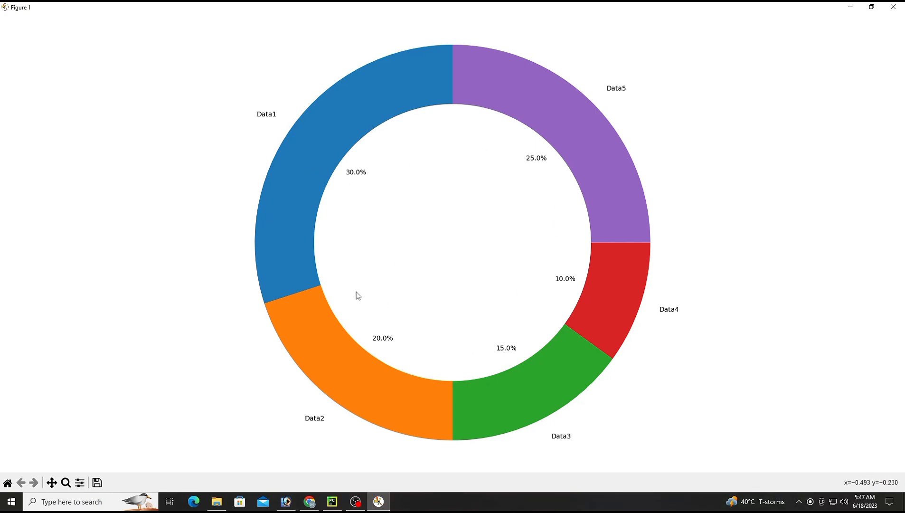
mouse_move(510, 142)
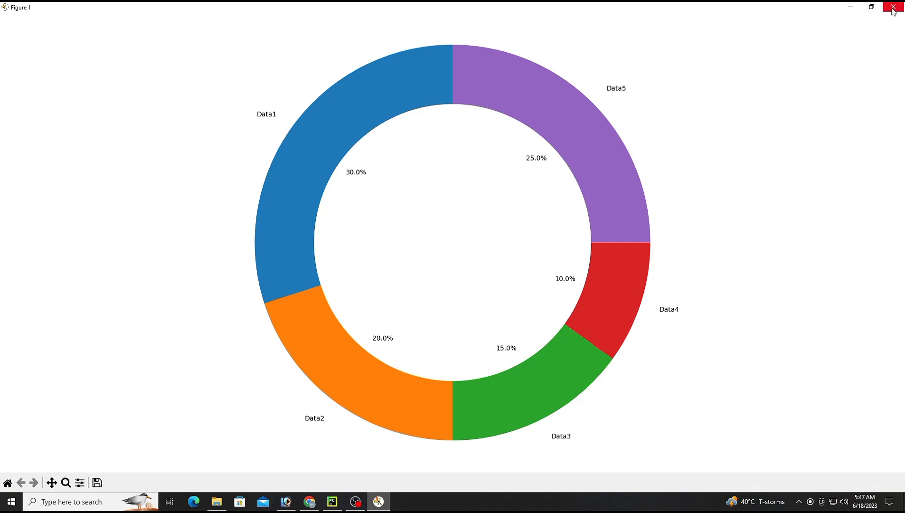
click(894, 7)
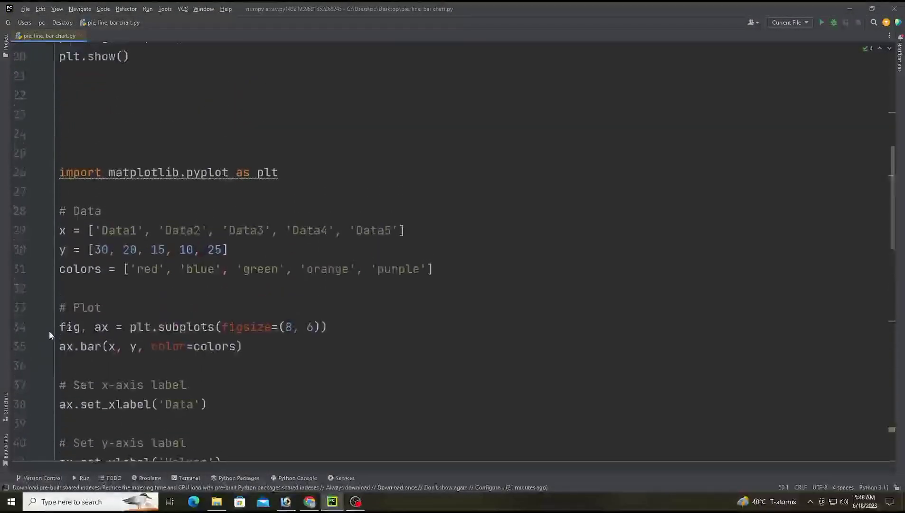
scroll(down, 3)
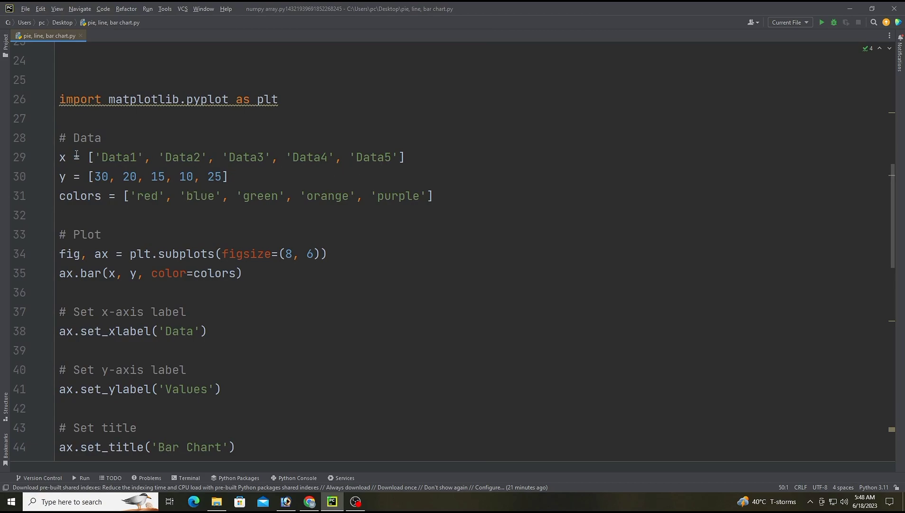
mouse_move(339, 171)
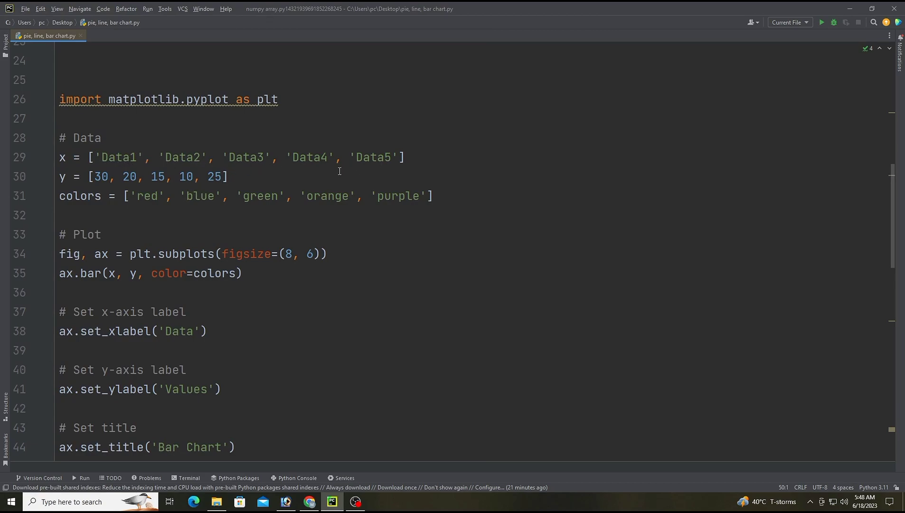
mouse_move(378, 164)
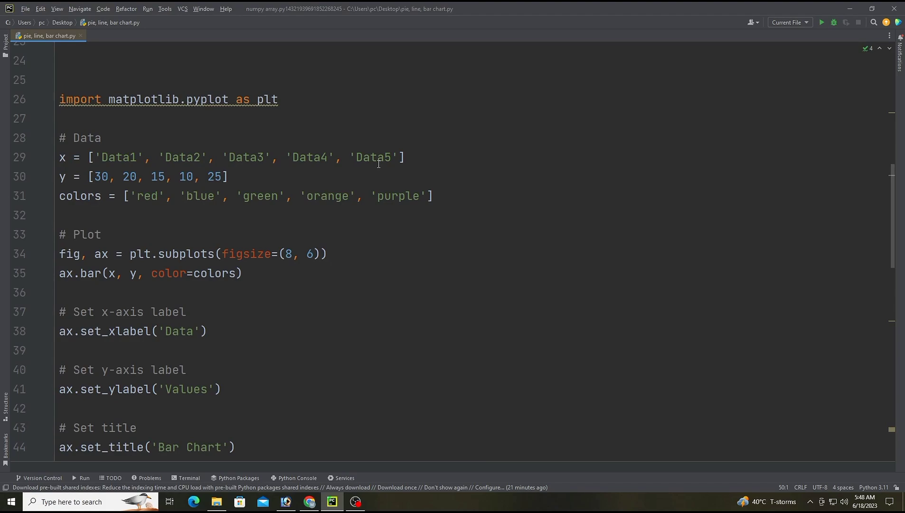
mouse_move(73, 198)
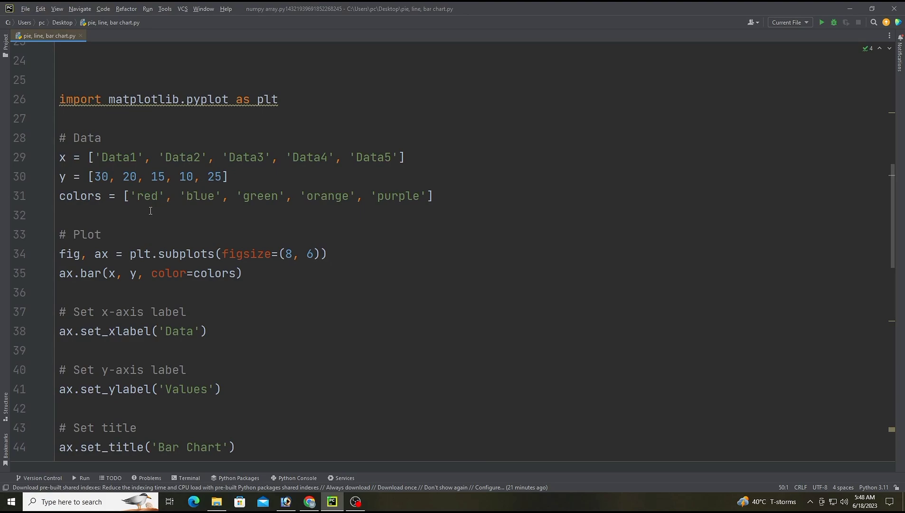
mouse_move(415, 198)
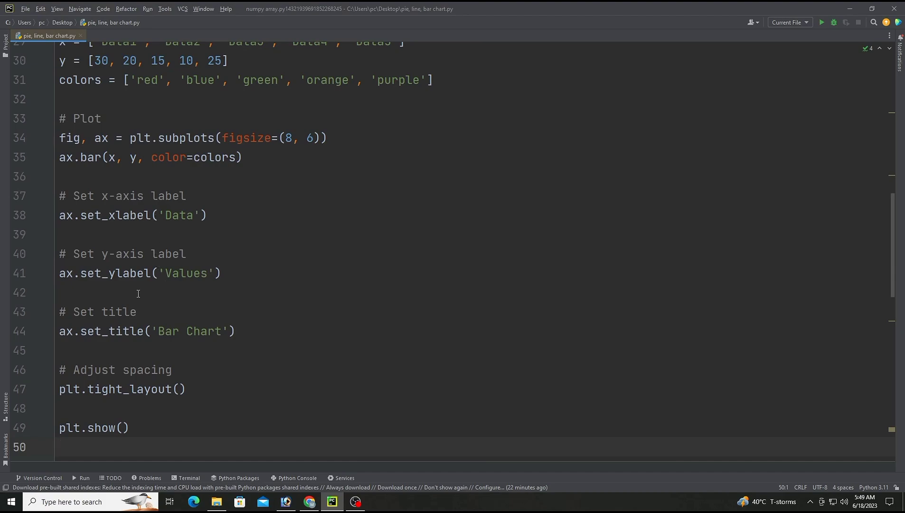
mouse_move(105, 299)
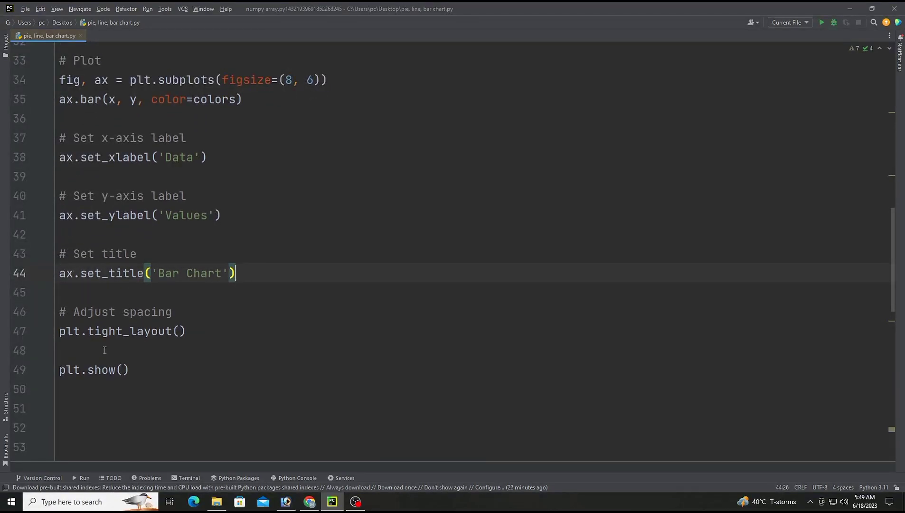
mouse_move(155, 363)
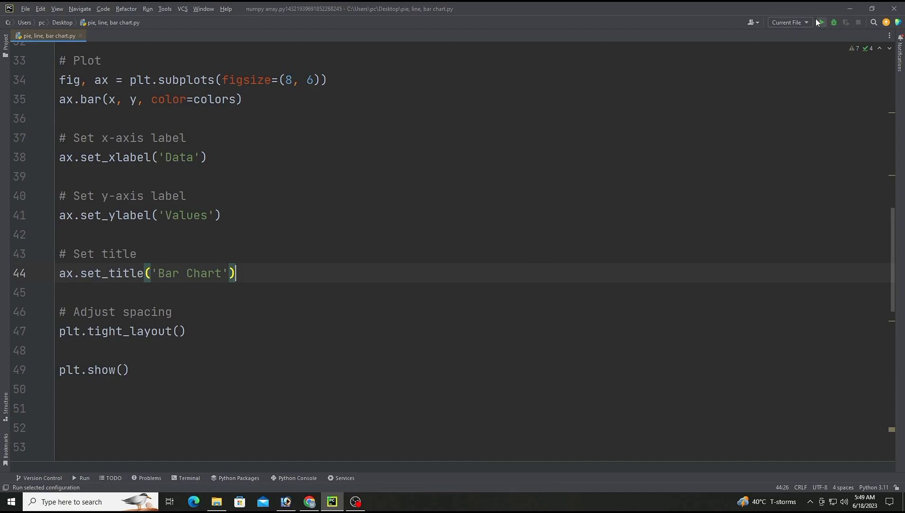
Step: Run the script to view the five coloured bars titled Bar Chart, then close Figure 1
click(820, 21)
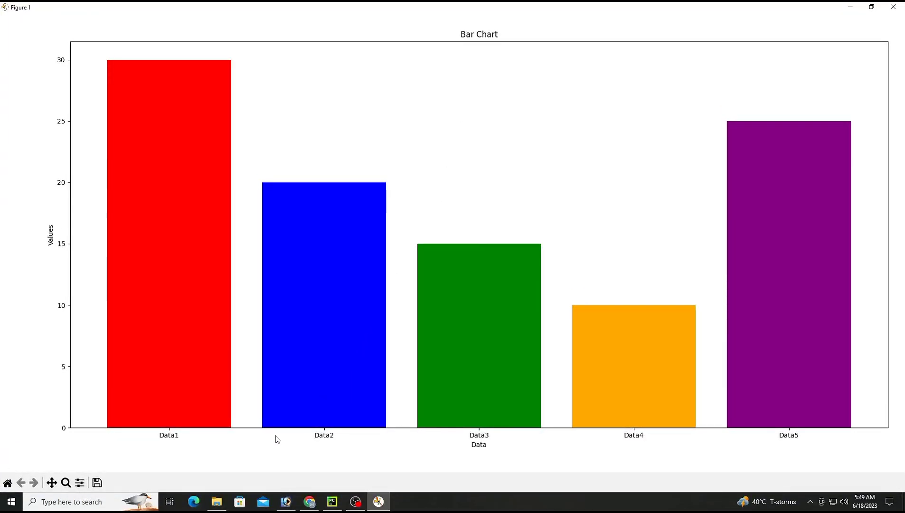
mouse_move(146, 474)
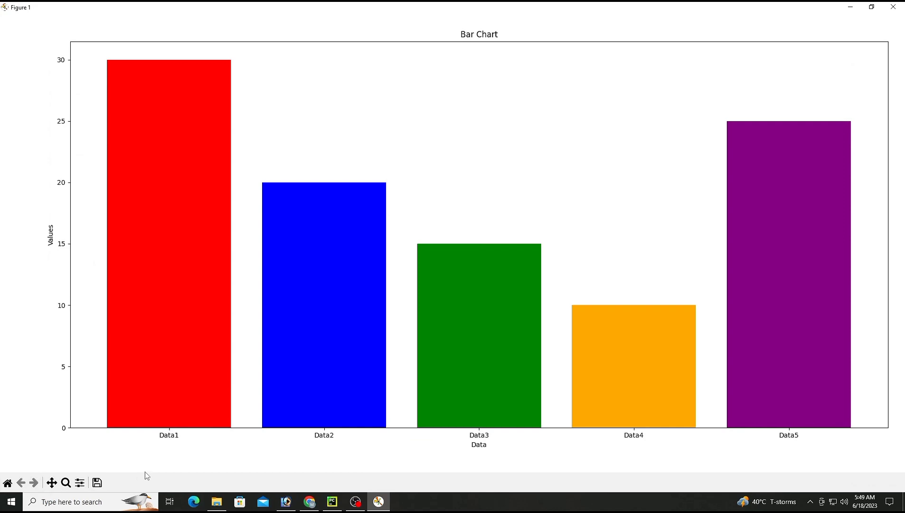
mouse_move(770, 51)
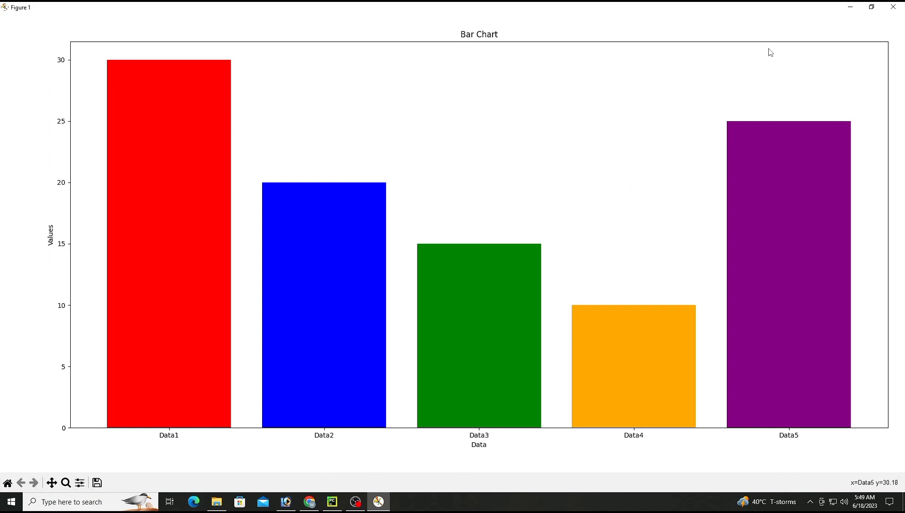
mouse_move(894, 7)
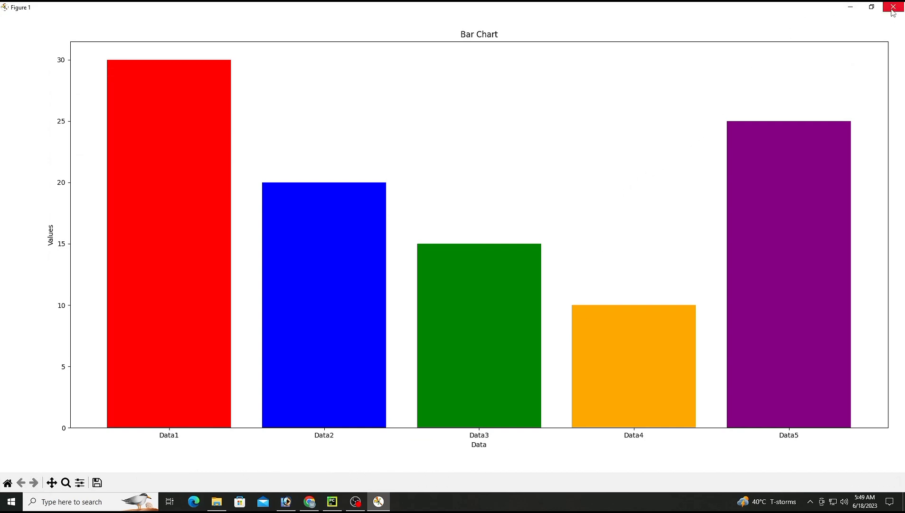
click(894, 7)
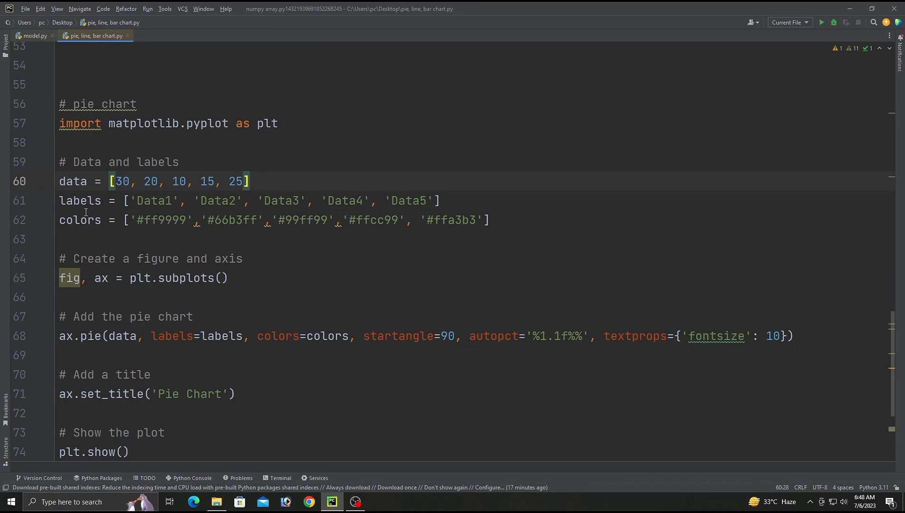
mouse_move(410, 227)
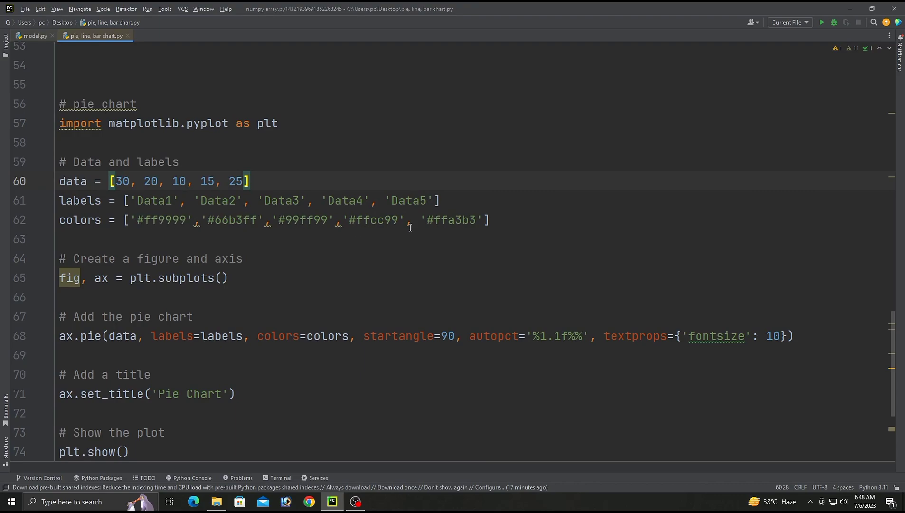
mouse_move(459, 224)
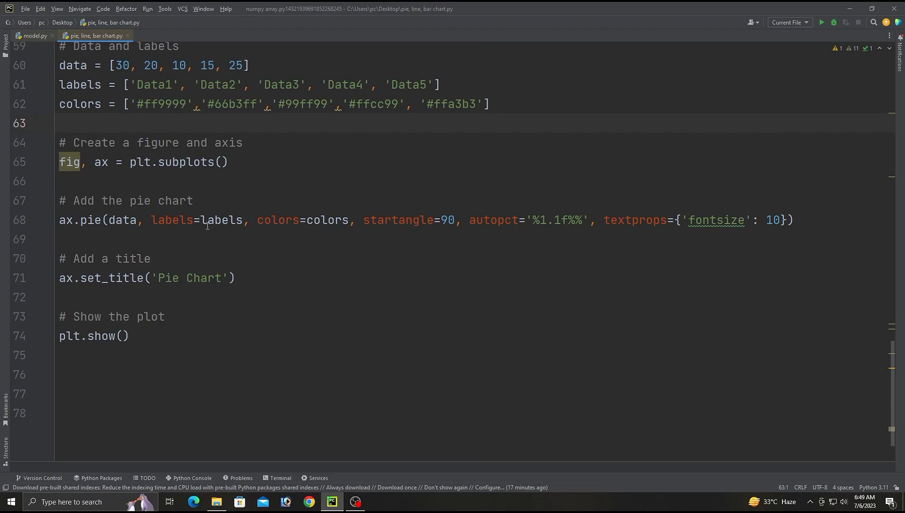
mouse_move(101, 98)
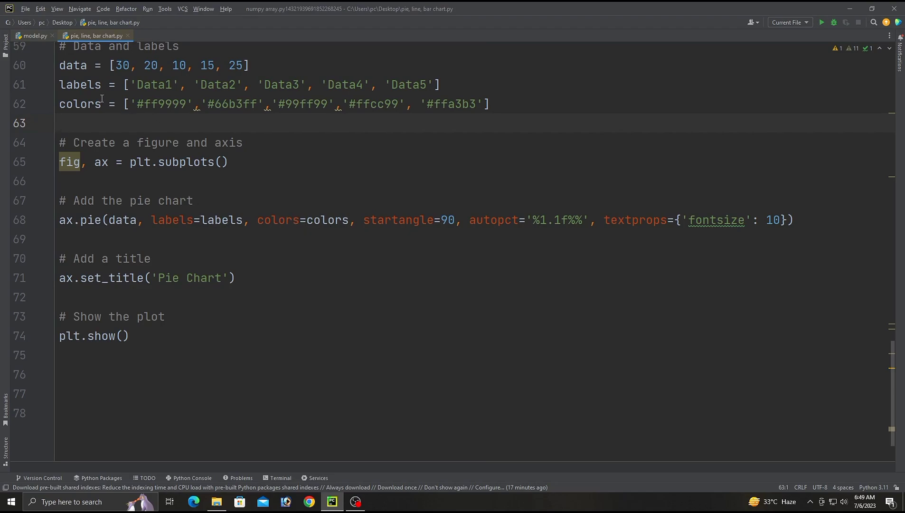
mouse_move(398, 230)
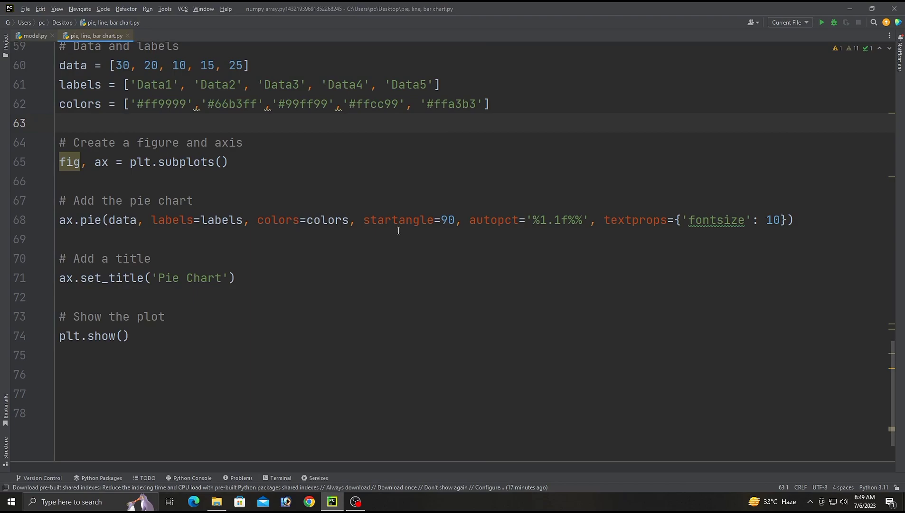
mouse_move(419, 227)
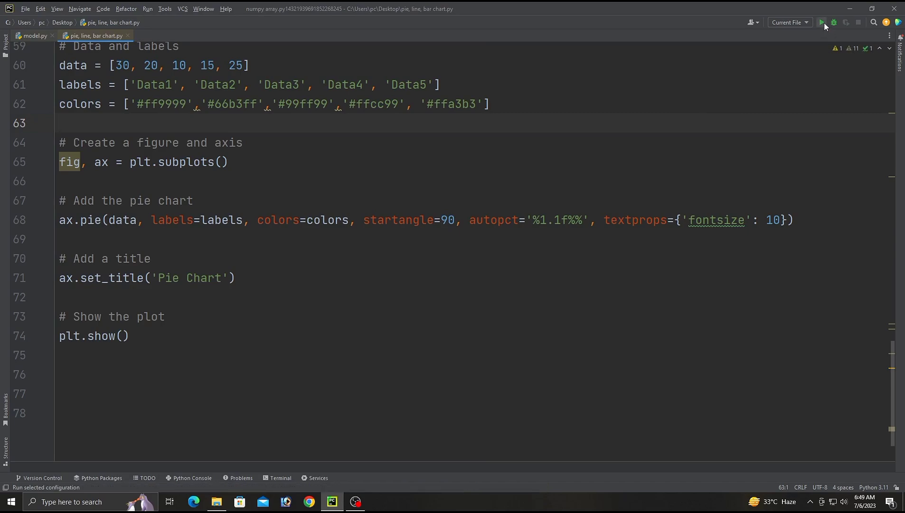
Step: Run the script, maximise the pastel pie chart with percentages, then close Figure 1
click(822, 22)
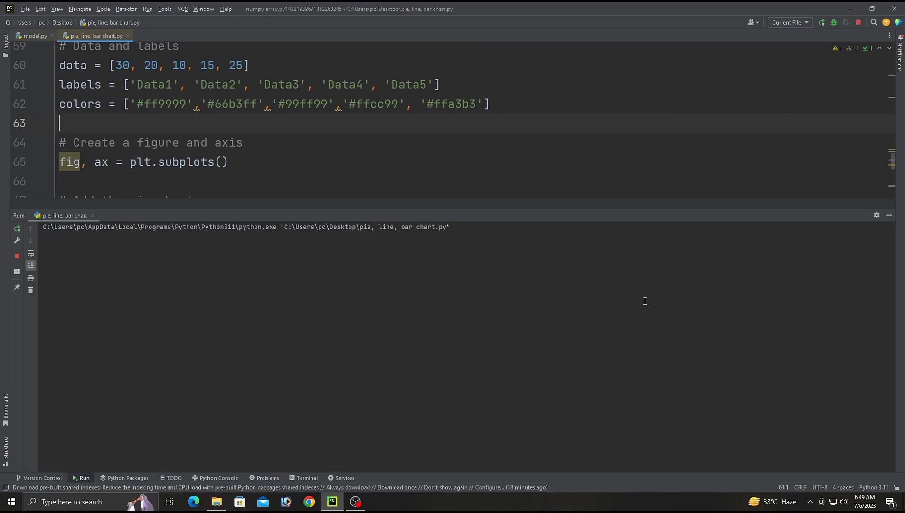
mouse_move(564, 326)
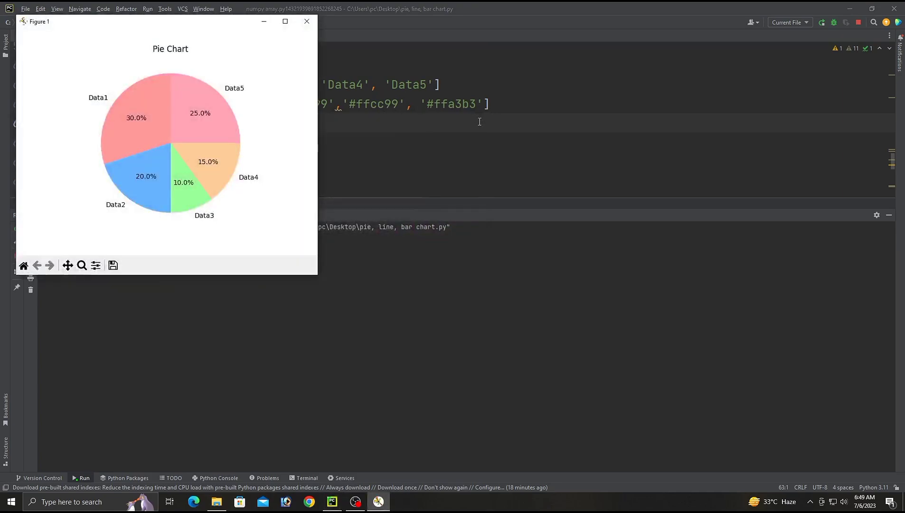
click(284, 22)
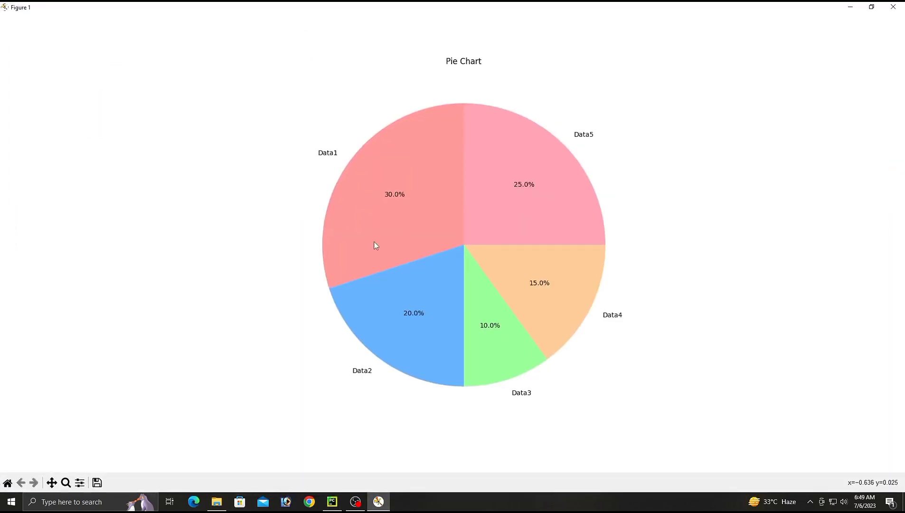
mouse_move(541, 136)
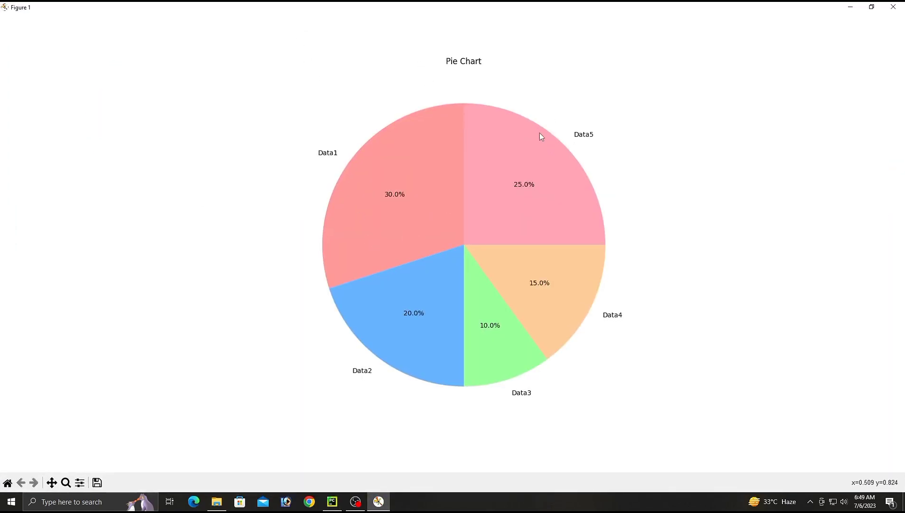
mouse_move(338, 141)
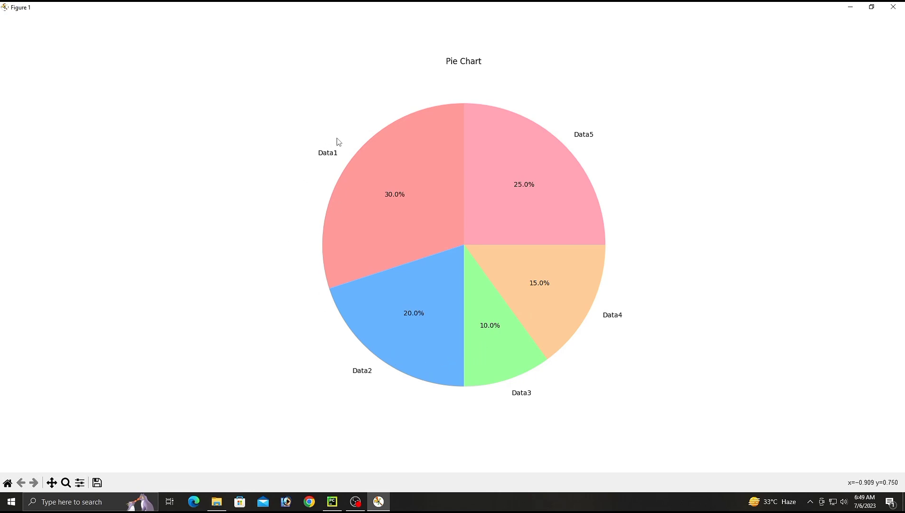
mouse_move(599, 145)
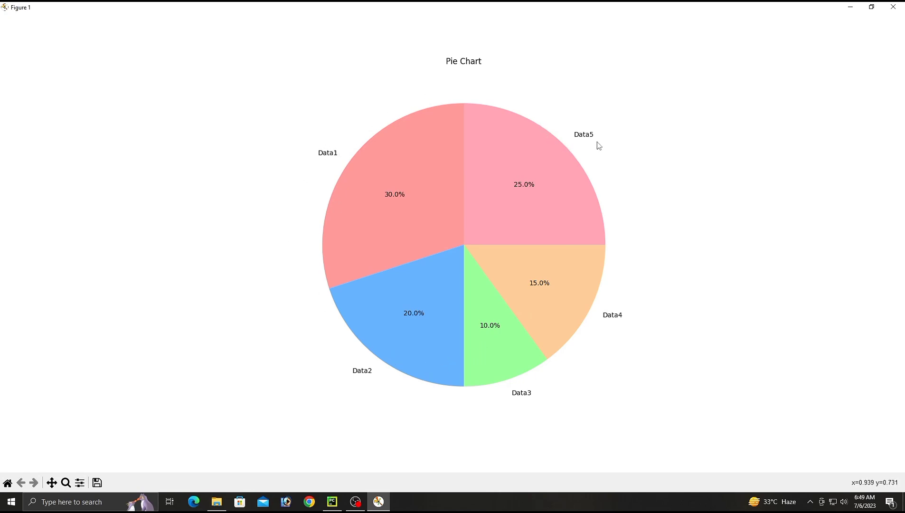
mouse_move(513, 197)
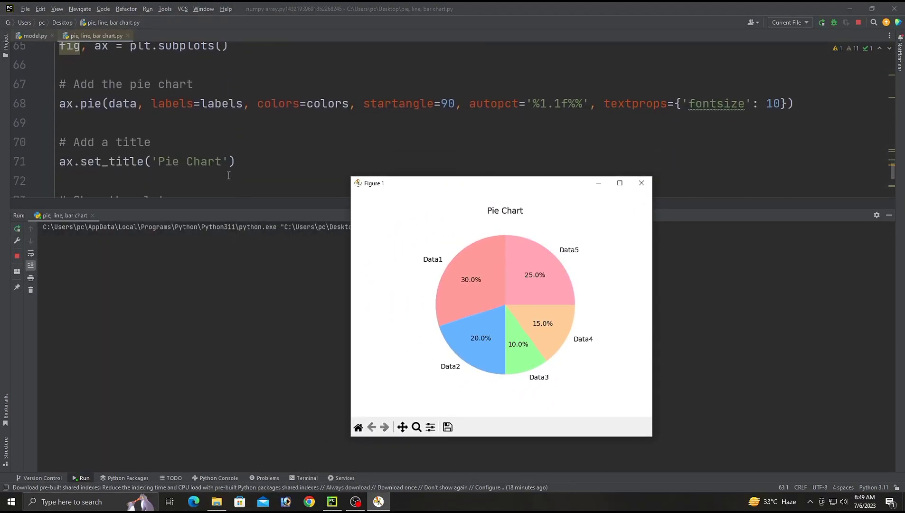
click(619, 182)
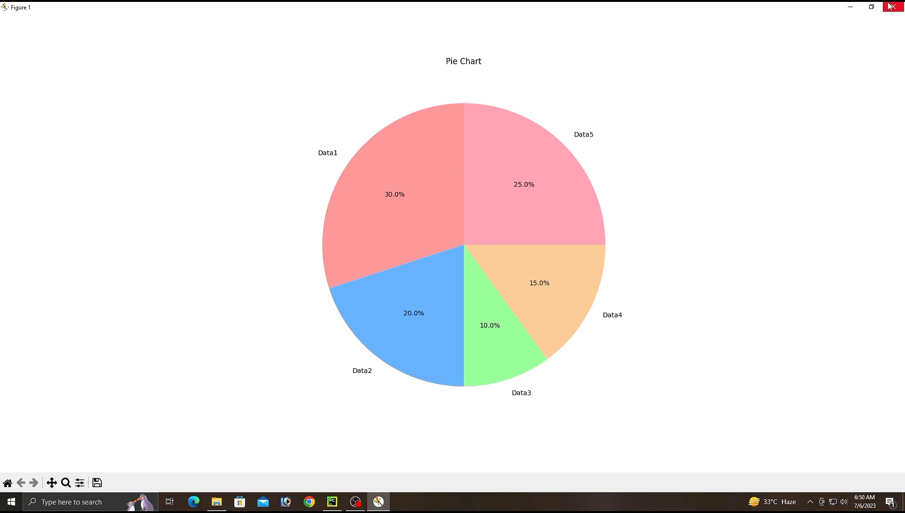
click(898, 6)
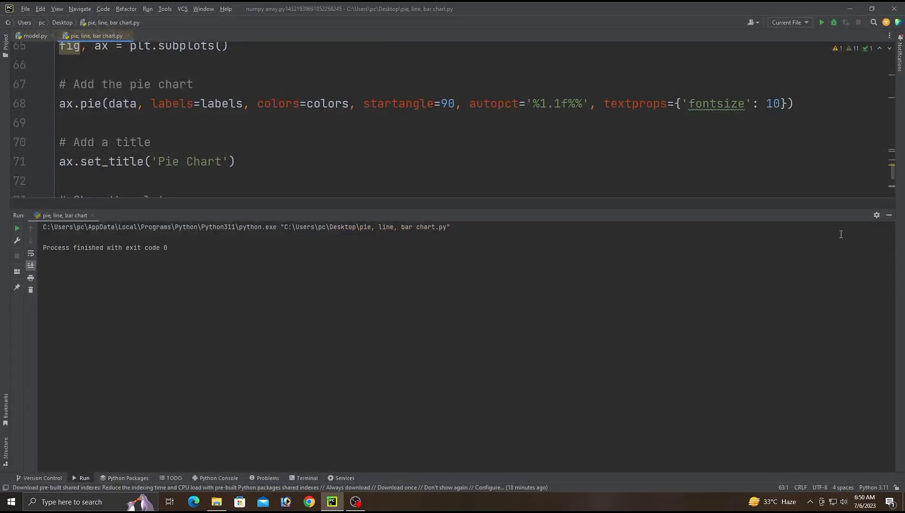